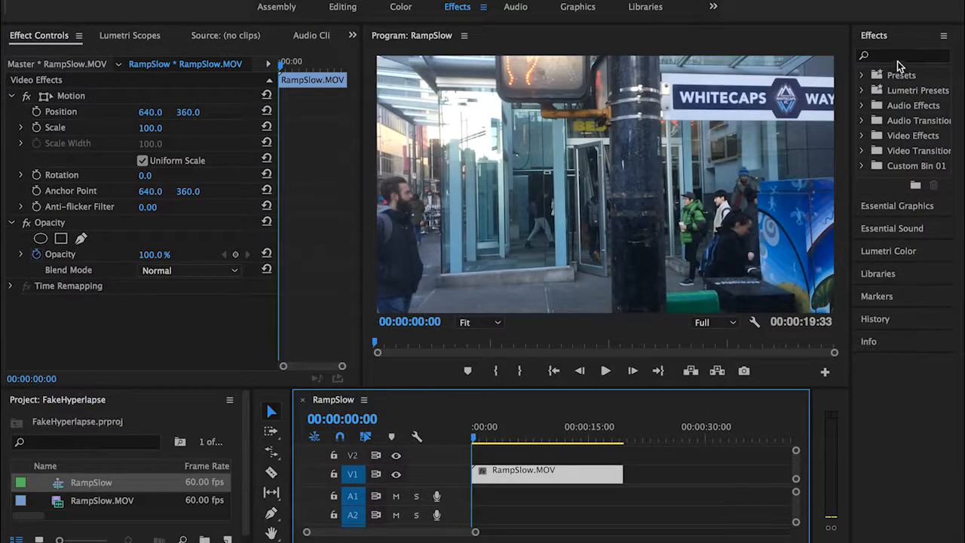
Filter the Effects panel with the search 'poster' to show Posterize and Posterize Time.
click(902, 54)
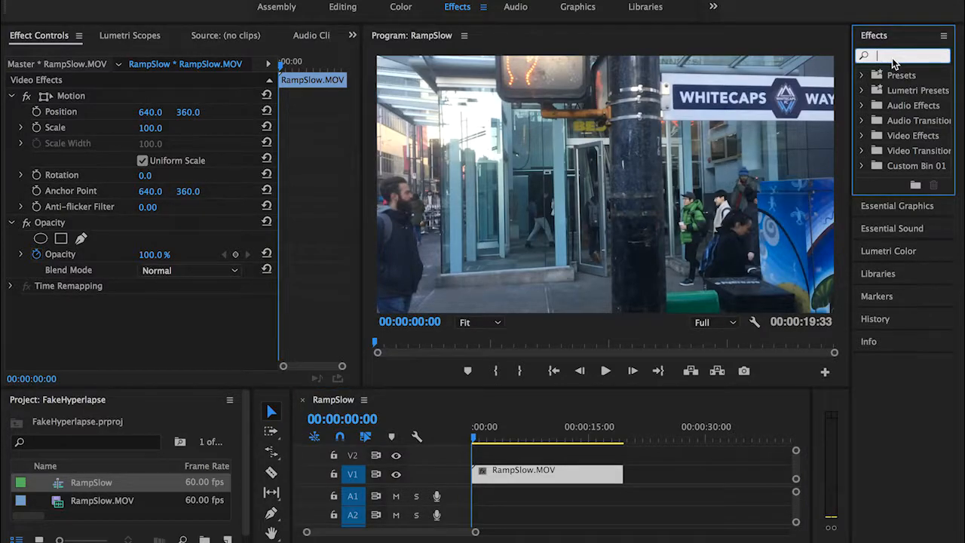
text(poster)
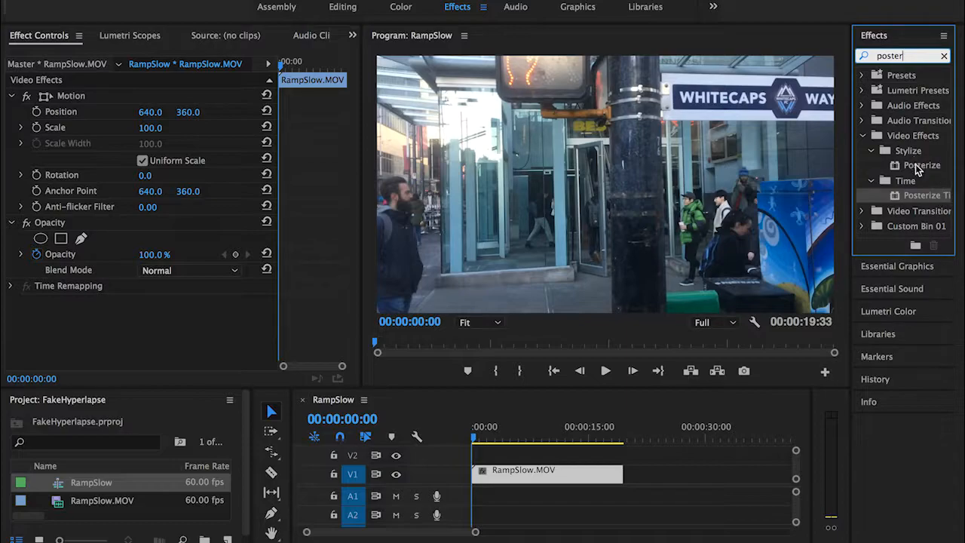
mouse_move(919, 199)
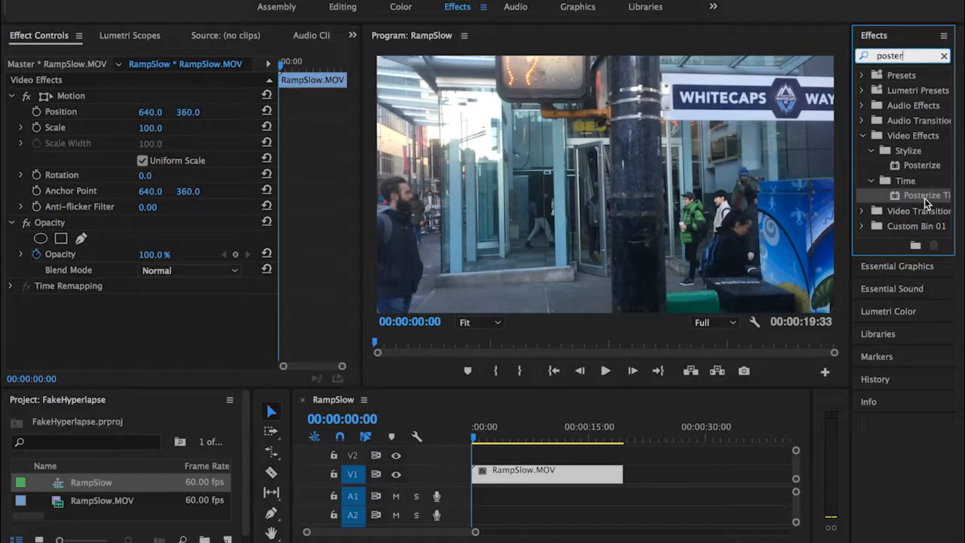
mouse_move(579, 337)
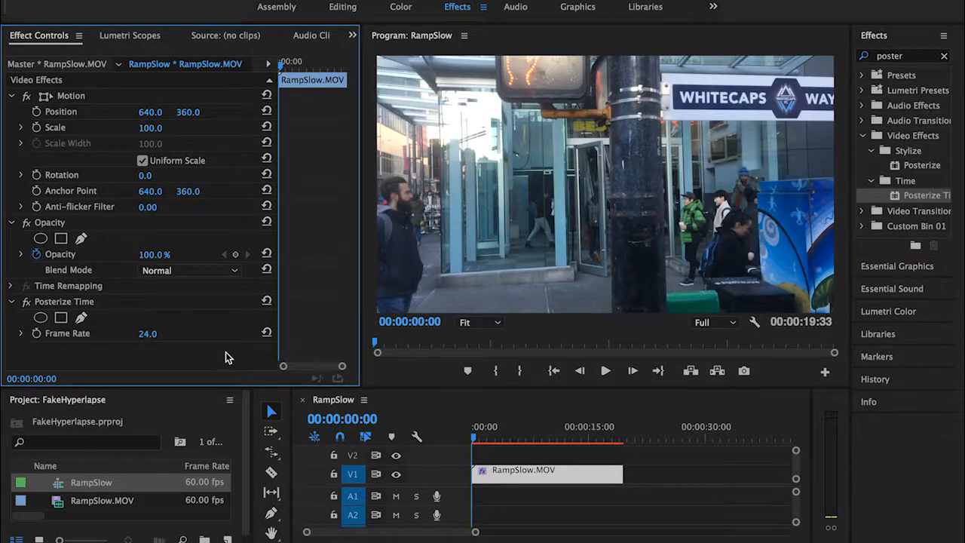
mouse_move(147, 334)
text(2)
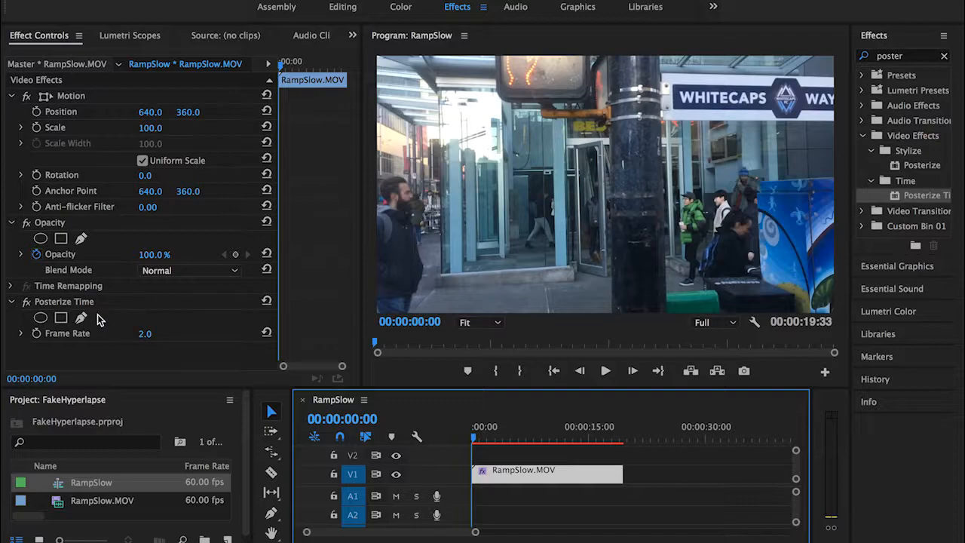
mouse_move(111, 319)
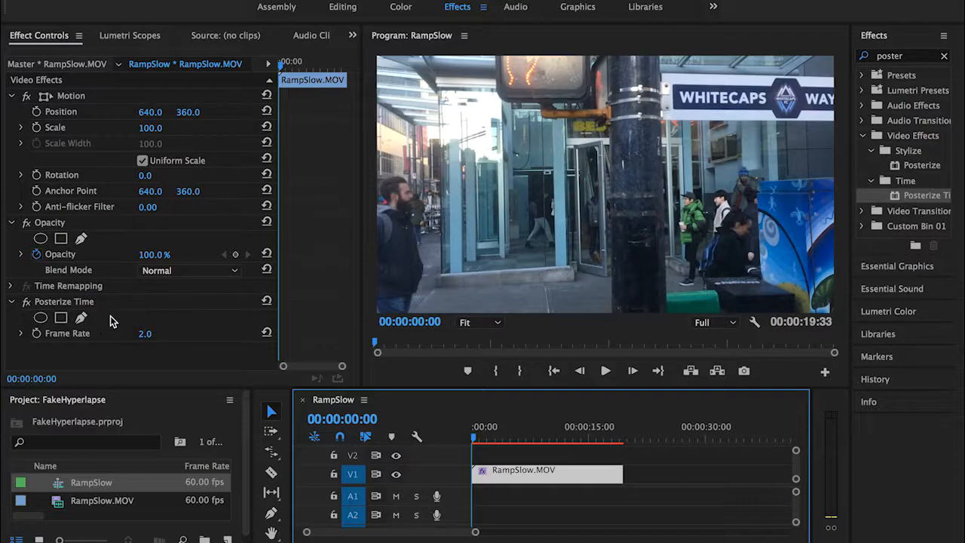
mouse_move(195, 359)
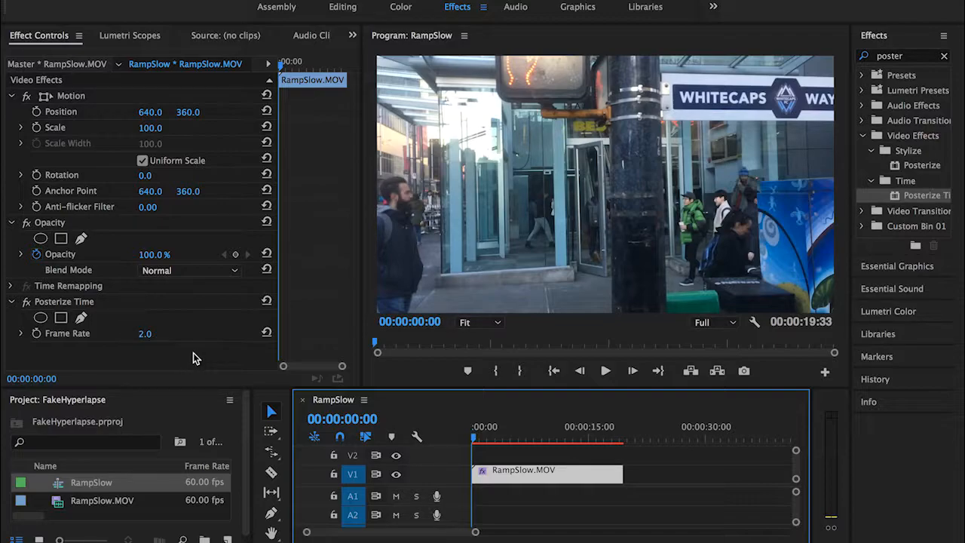
mouse_move(188, 355)
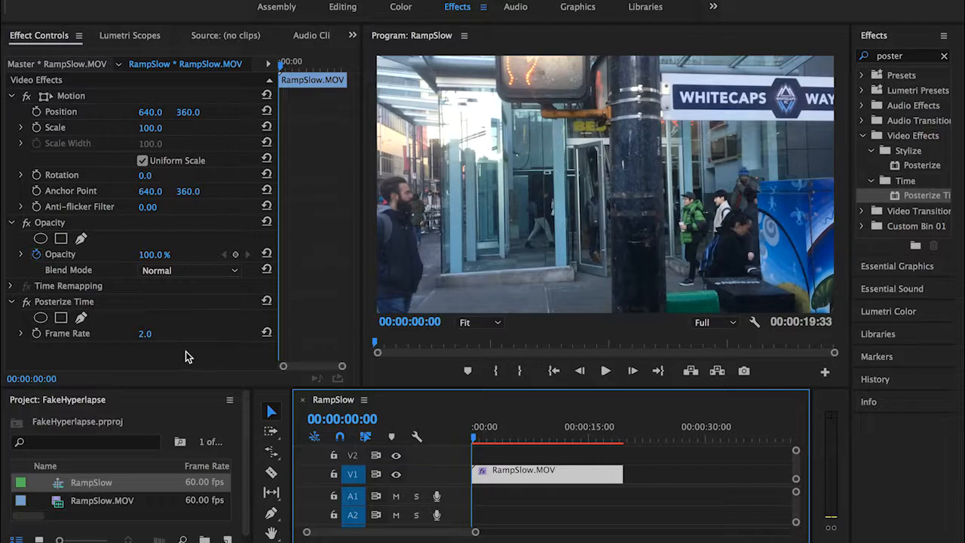
mouse_move(172, 348)
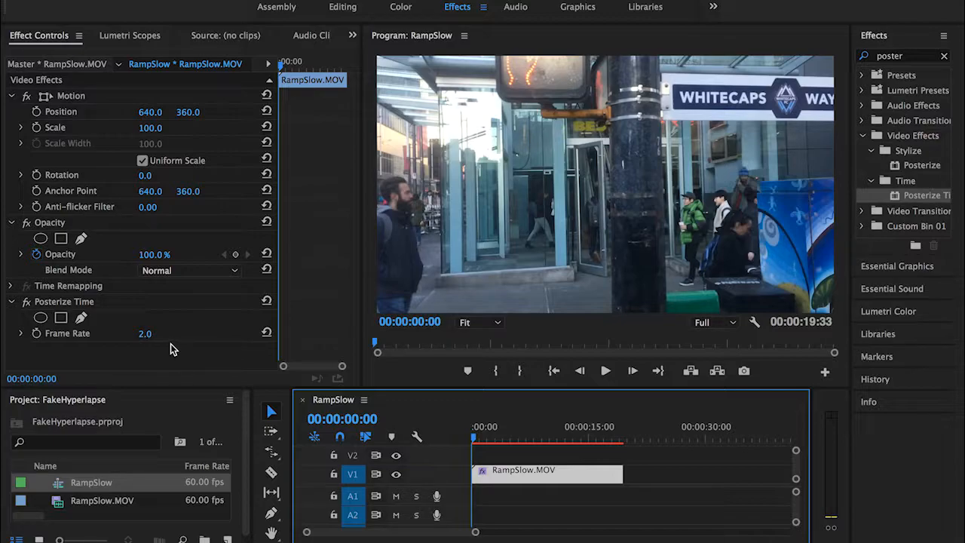
mouse_move(158, 351)
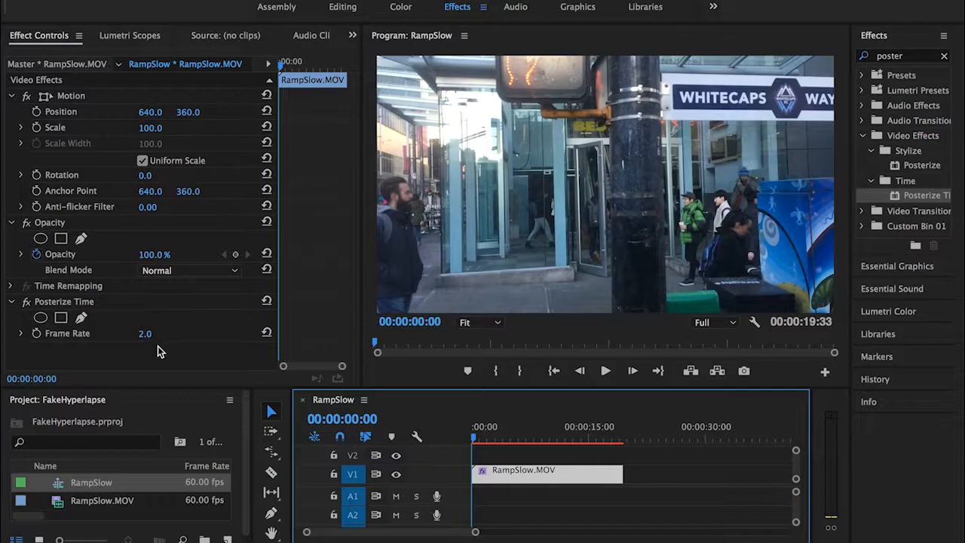
mouse_move(167, 354)
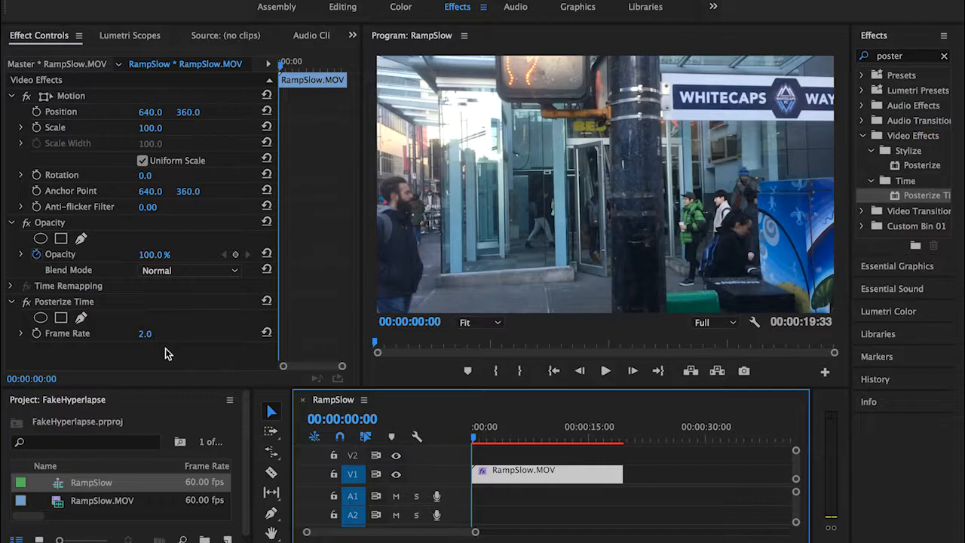
mouse_move(138, 342)
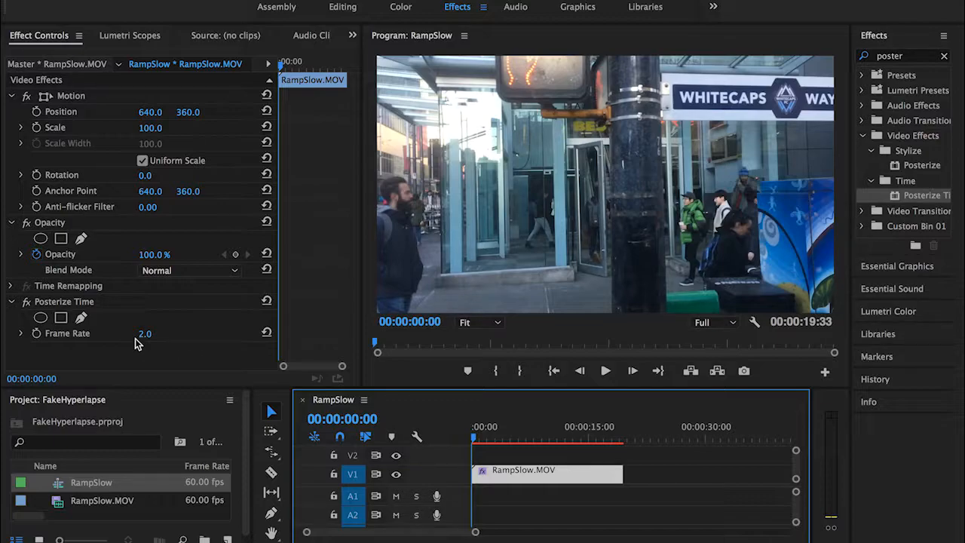
Preview the stuttering 2 fps playback, then take up the Rate Stretch tool.
click(500, 446)
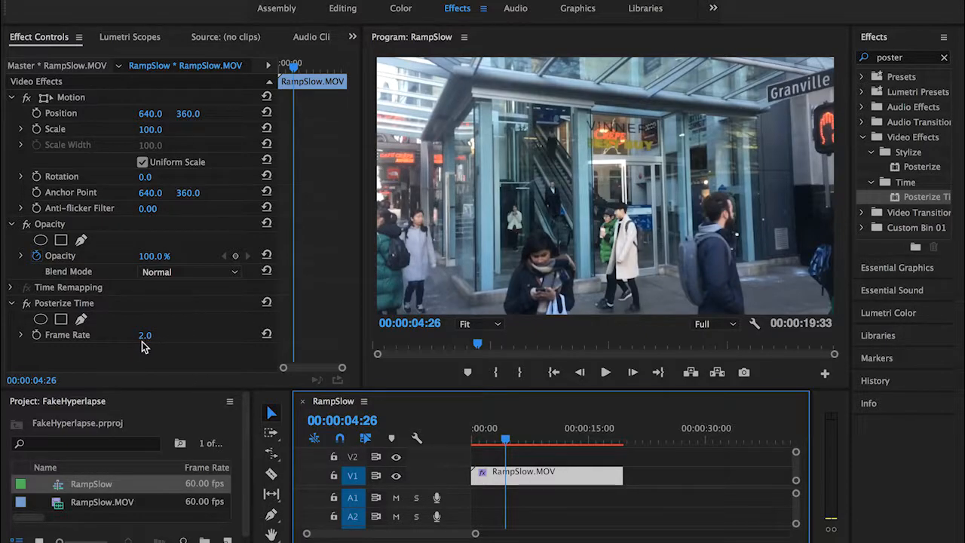
mouse_move(187, 364)
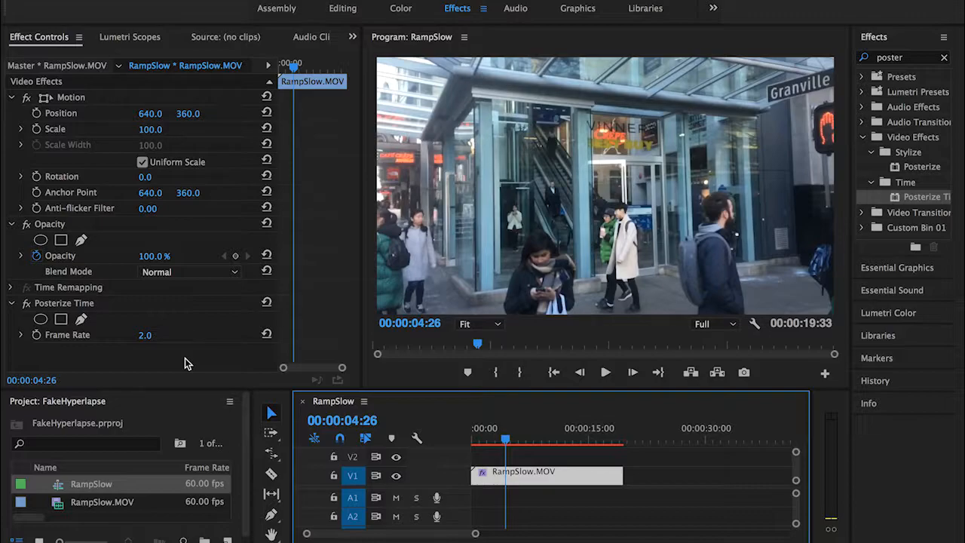
click(606, 372)
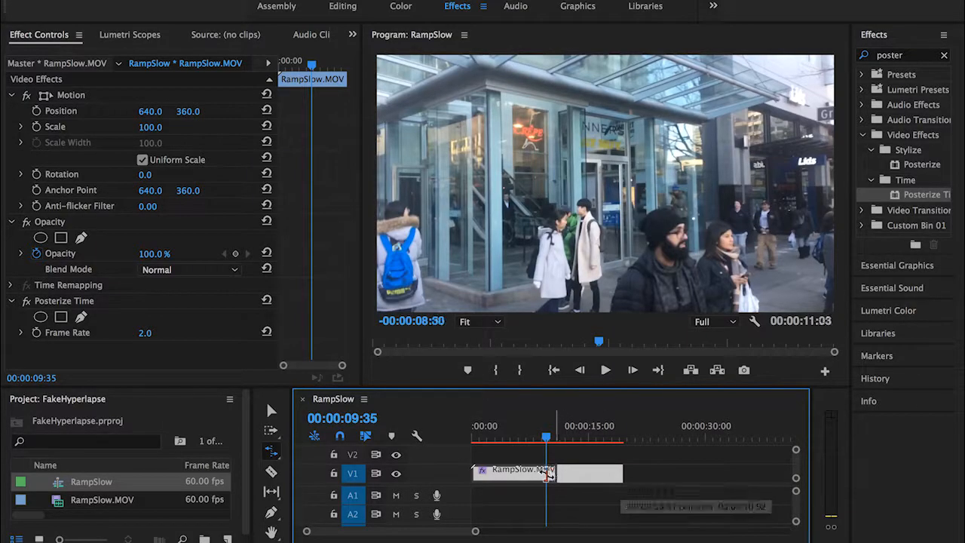
Rate-stretch RampSlow.MOV from its right edge down to about 00:00:02:10.
drag(546, 473, 480, 473)
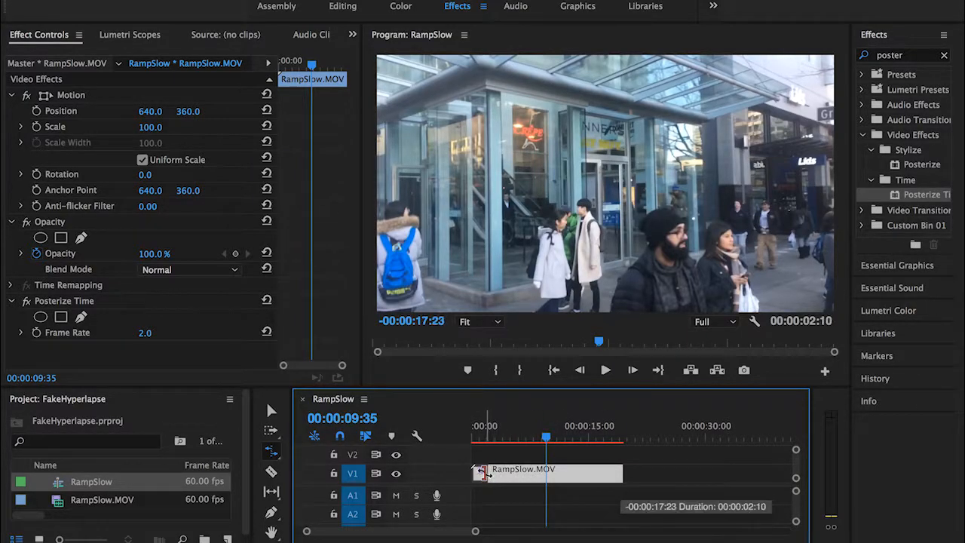
click(606, 371)
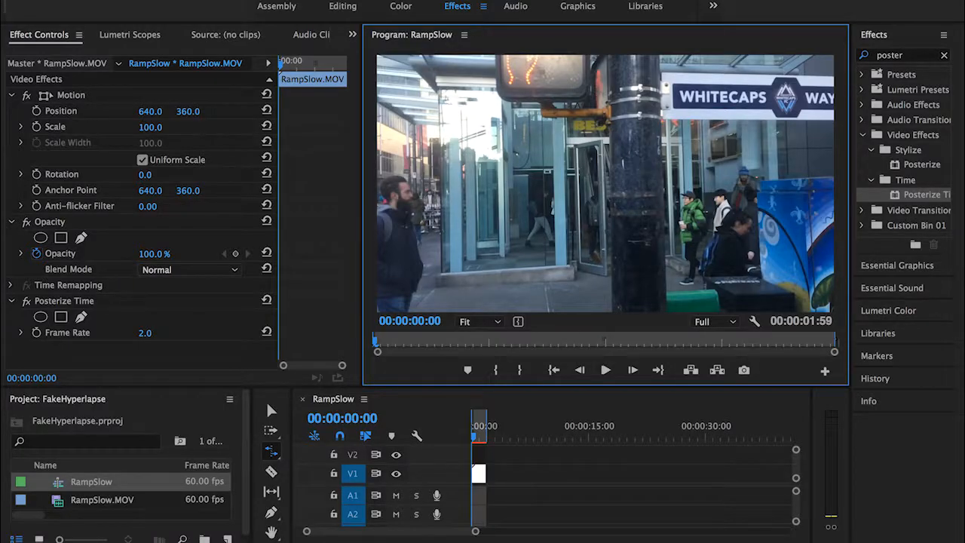
Render effects In to Out from the Sequence menu, reverting to the full-length 2 fps clip.
click(606, 371)
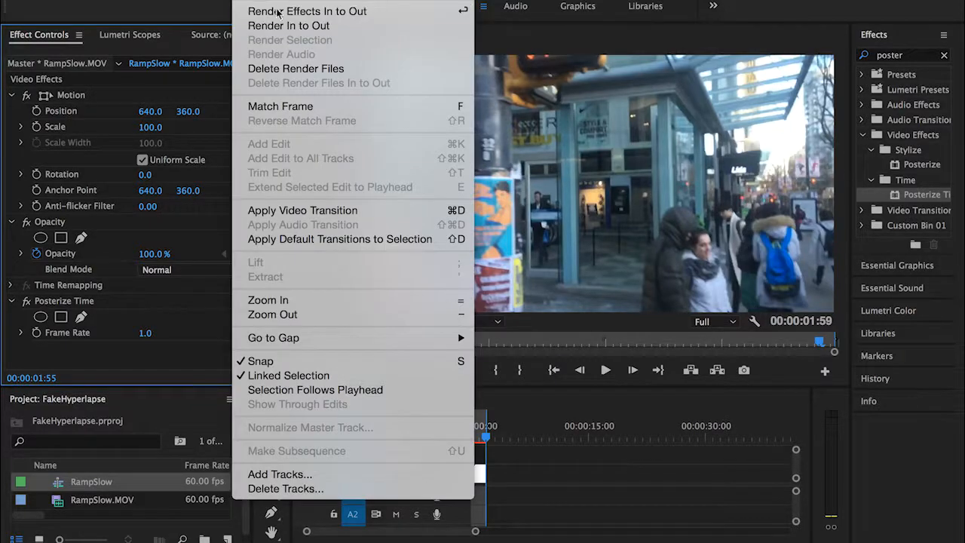
click(288, 12)
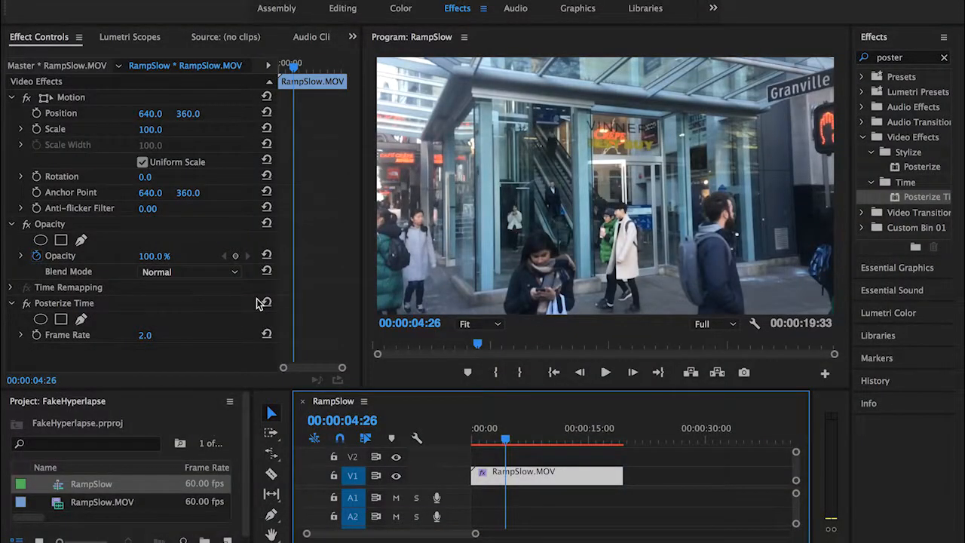
mouse_move(153, 351)
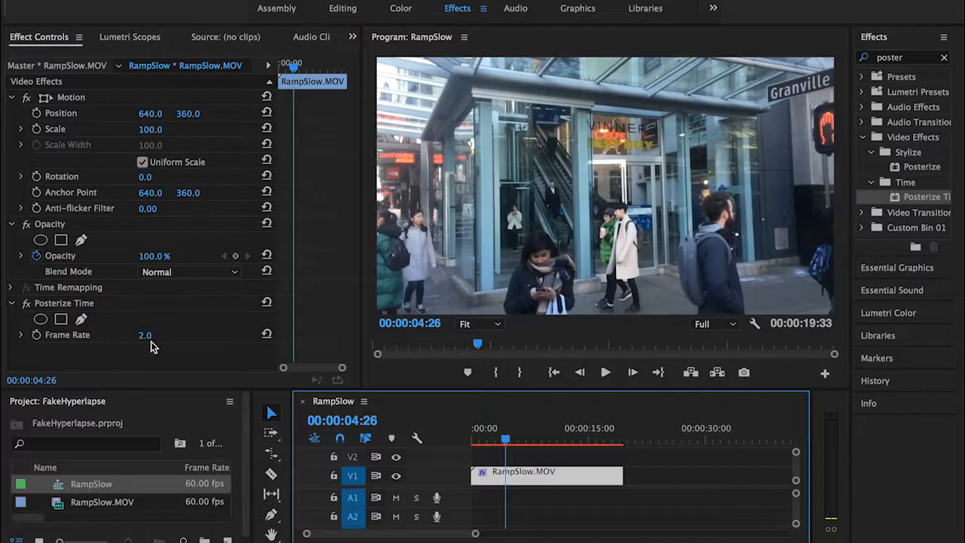
mouse_move(145, 347)
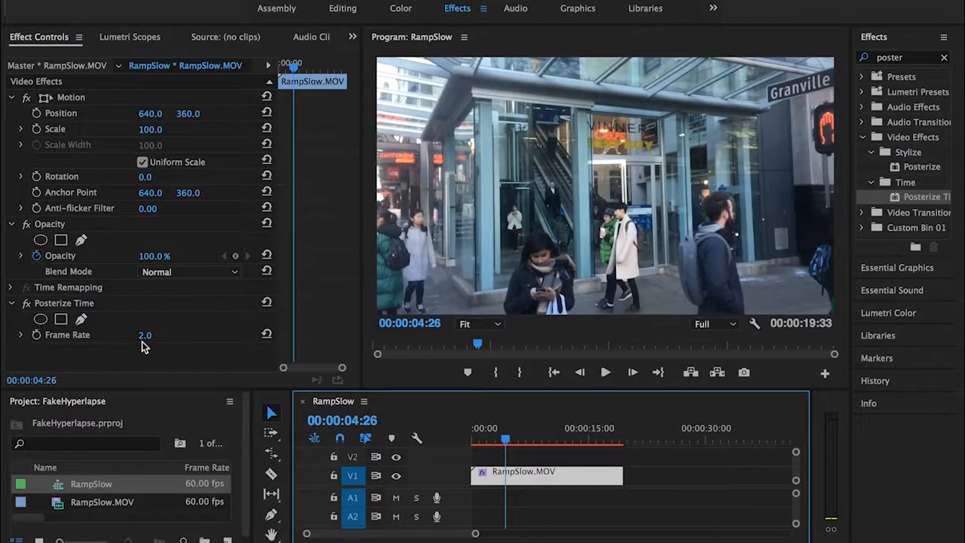